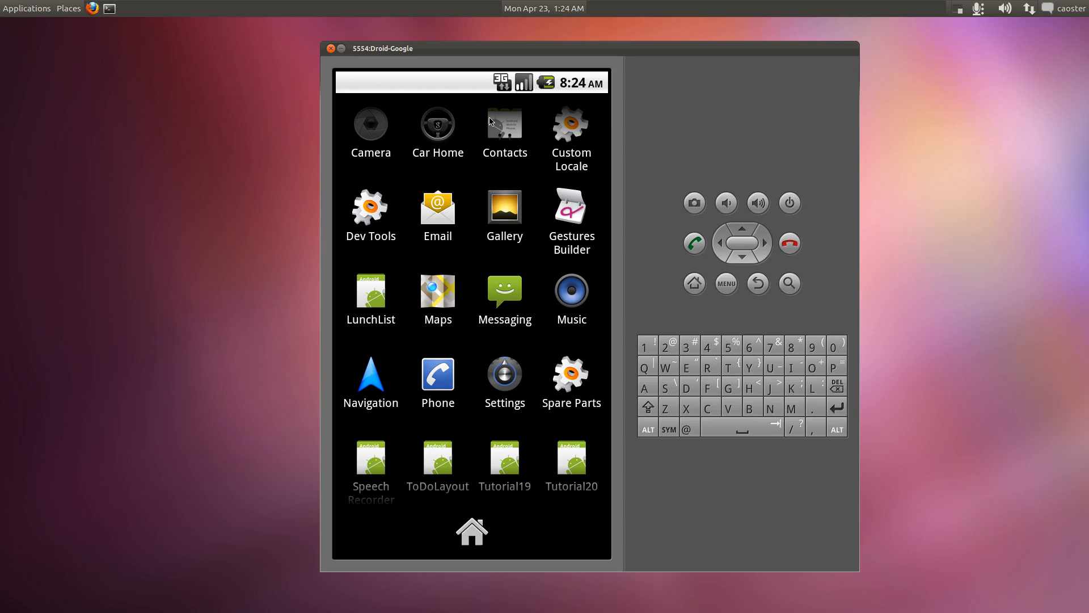
mouse_move(716, 124)
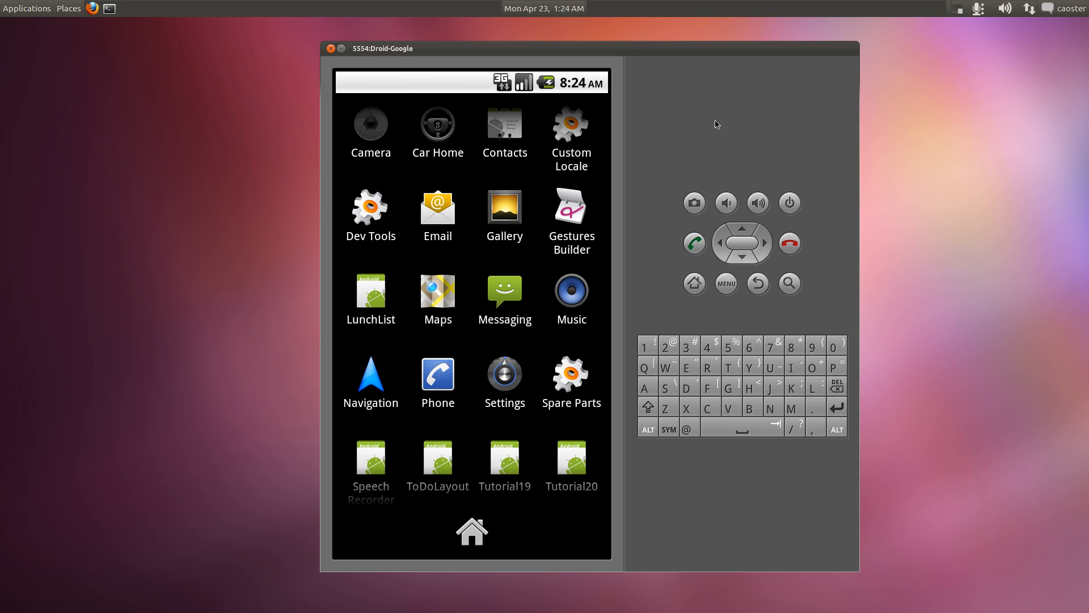
mouse_move(340, 121)
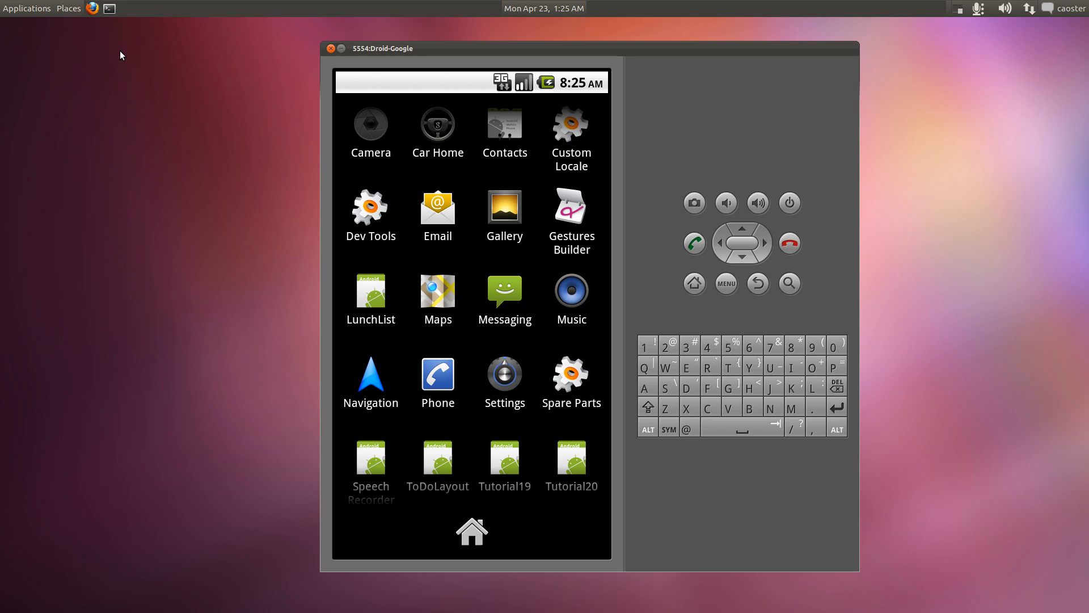
mouse_move(270, 173)
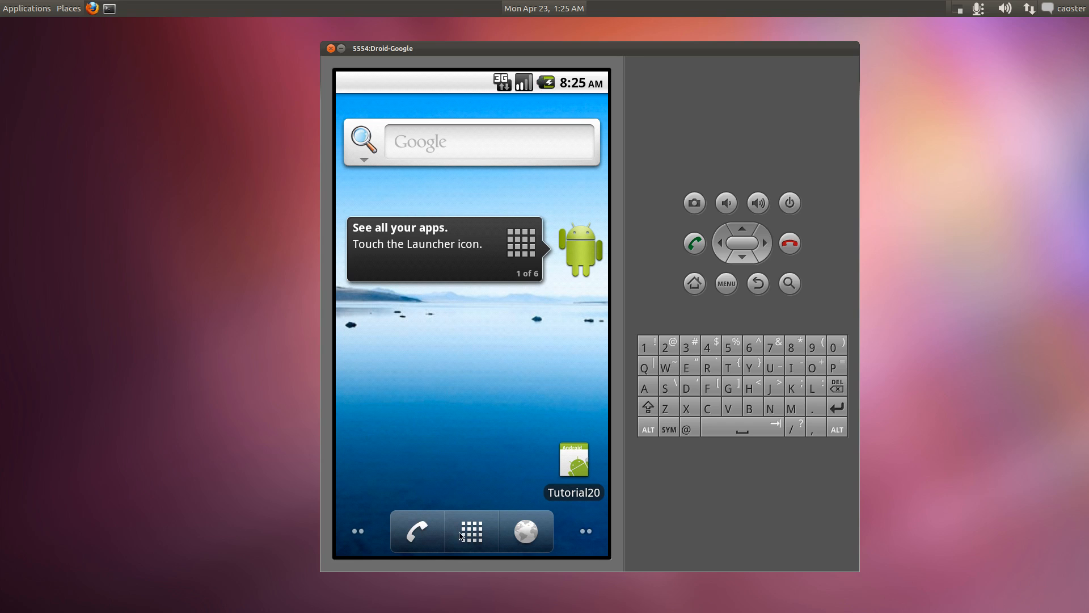
Launch the Tutorial20 app from the emulator's app drawer.
left_click(471, 532)
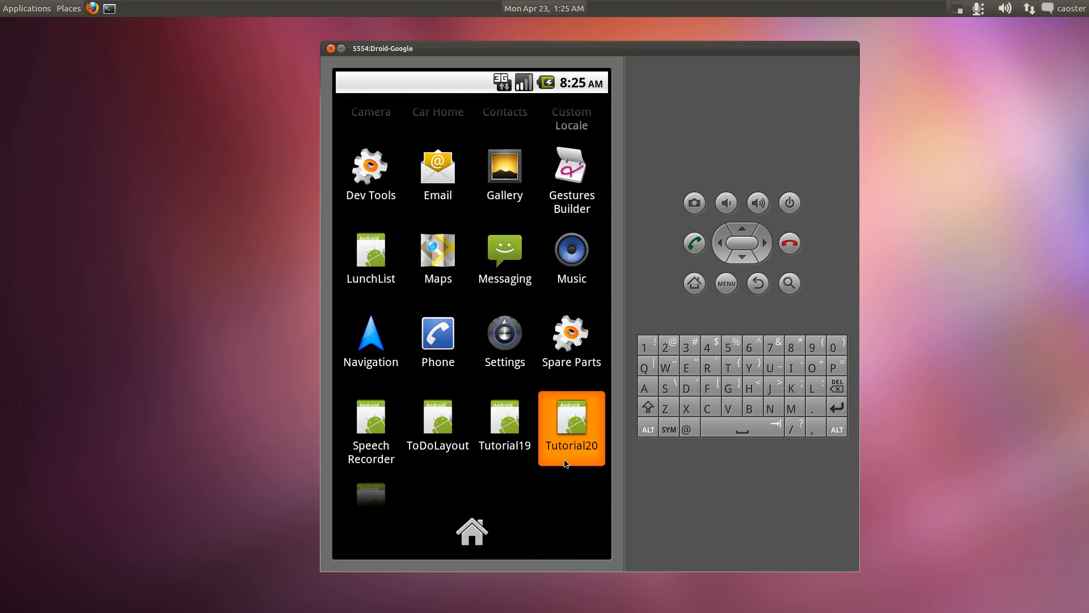
left_click(571, 428)
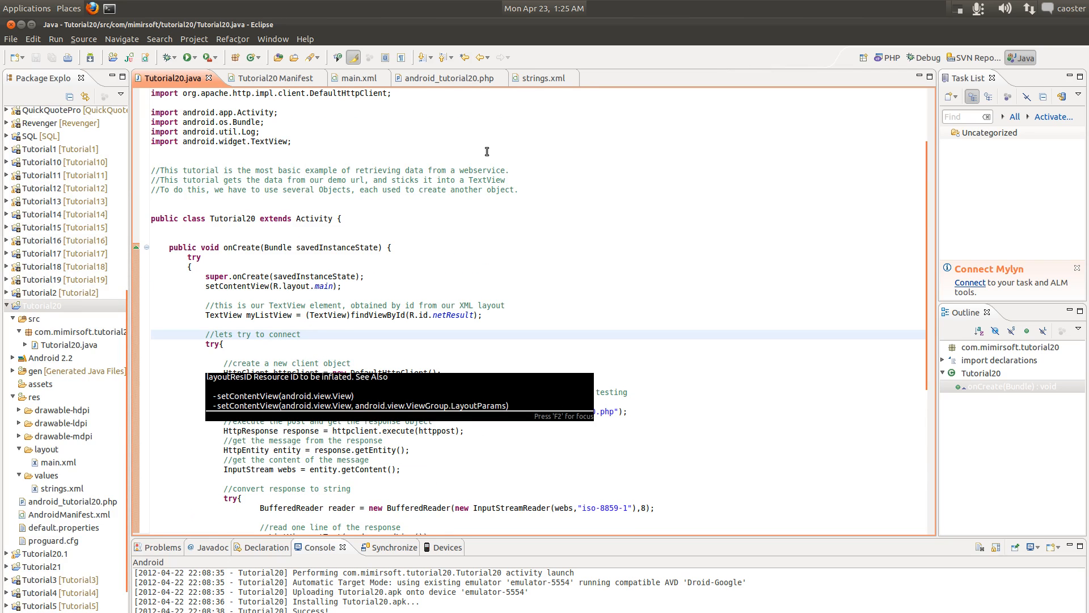
left_click(300, 334)
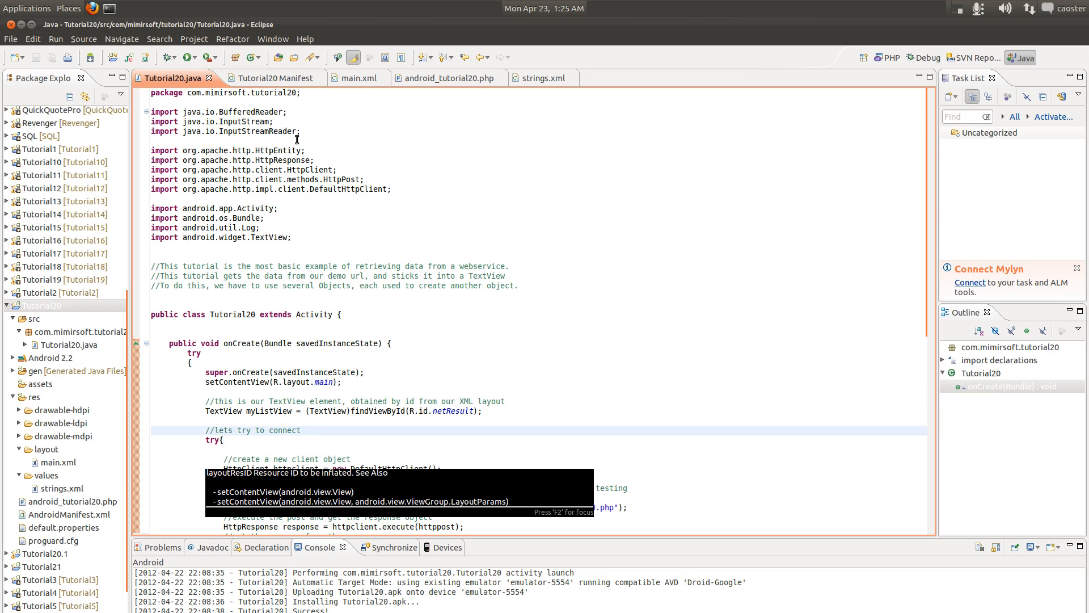
mouse_move(208, 96)
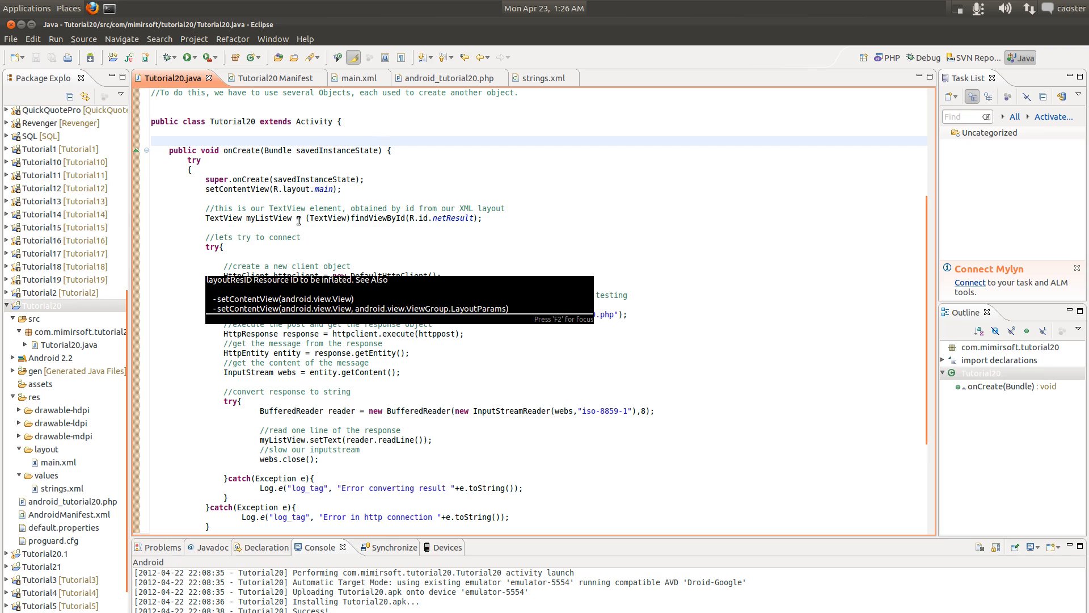
scroll("down", 3)
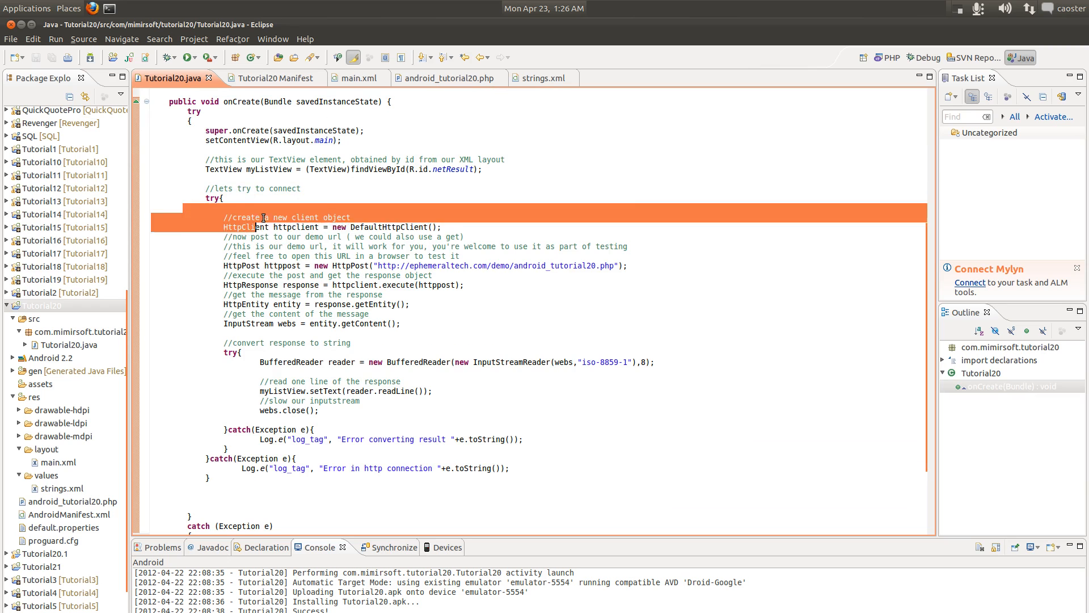
mouse_move(244, 226)
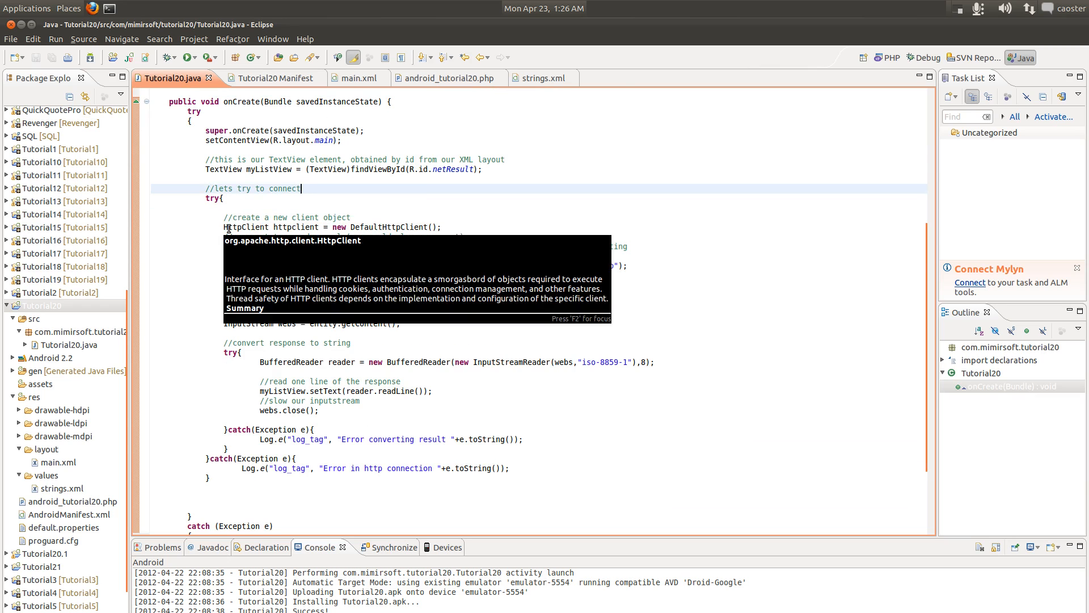
mouse_move(414, 216)
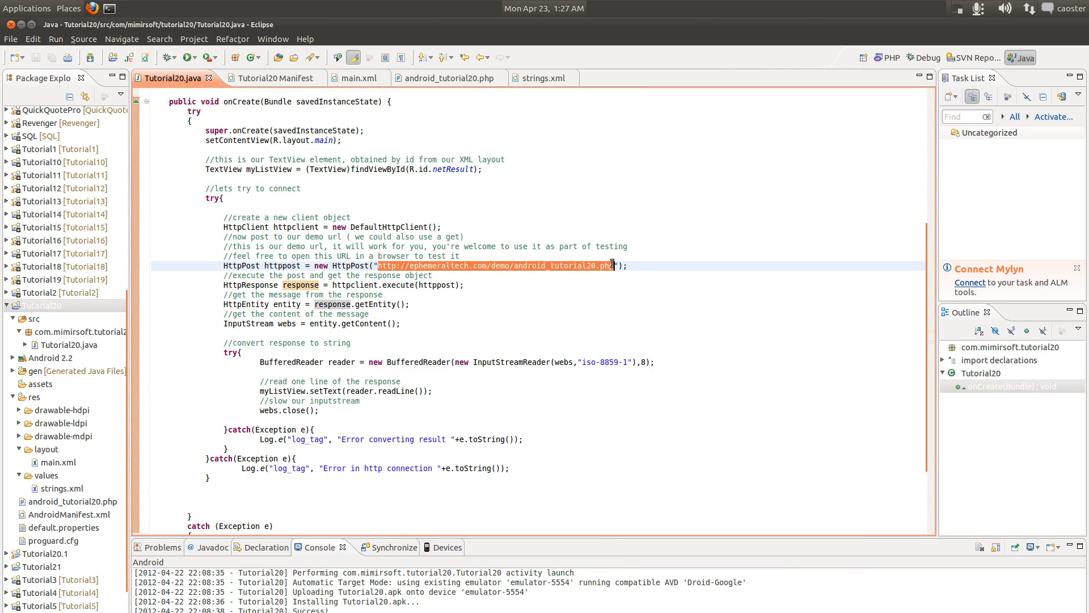
left_click(457, 256)
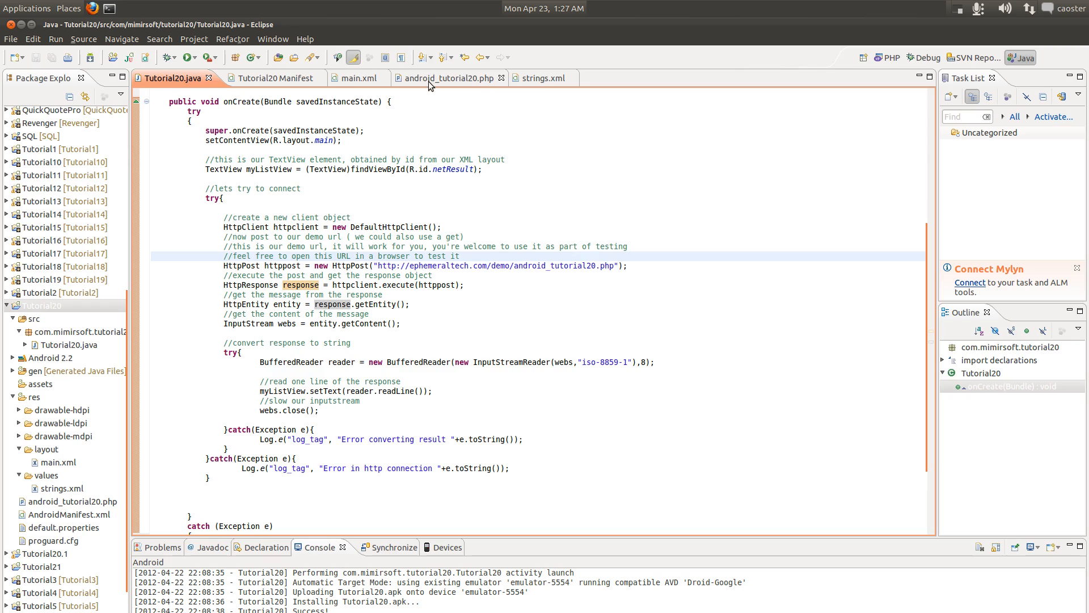
Show the android_tutorial20.php script returning the 'TUTORIAL 20 WORKED, WE GOT CONNECTION' message.
left_click(449, 77)
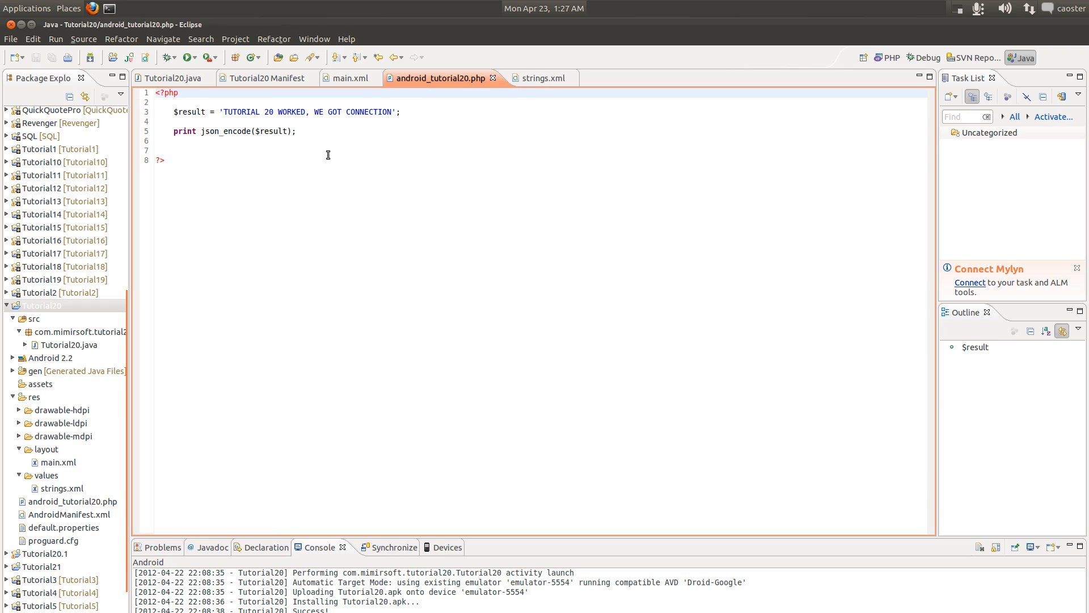
mouse_move(267, 77)
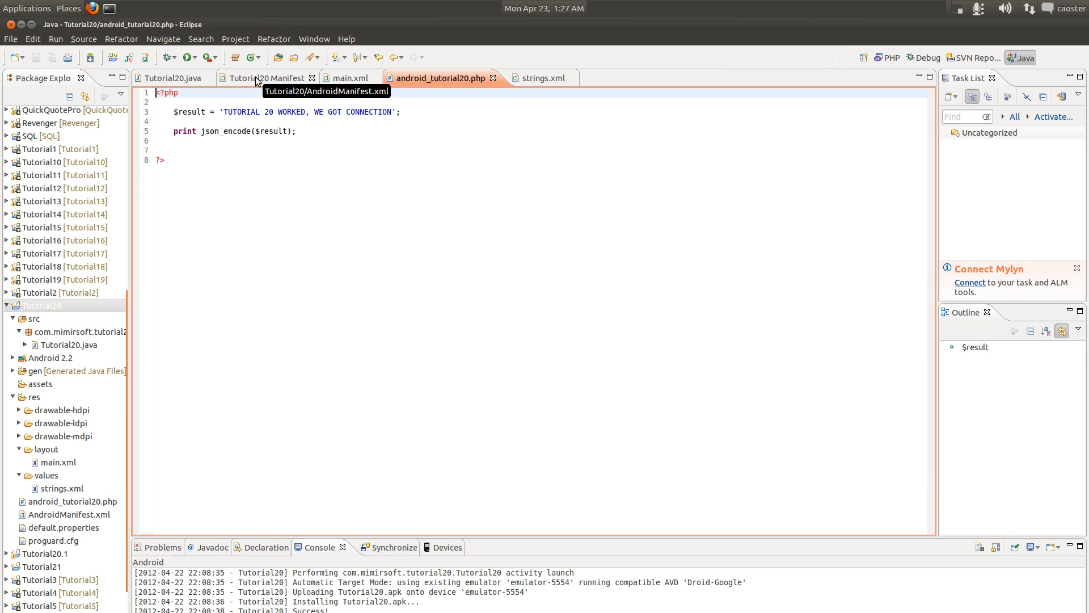
Review the INTERNET uses-permission entry in the Tutorial20 manifest.
left_click(264, 77)
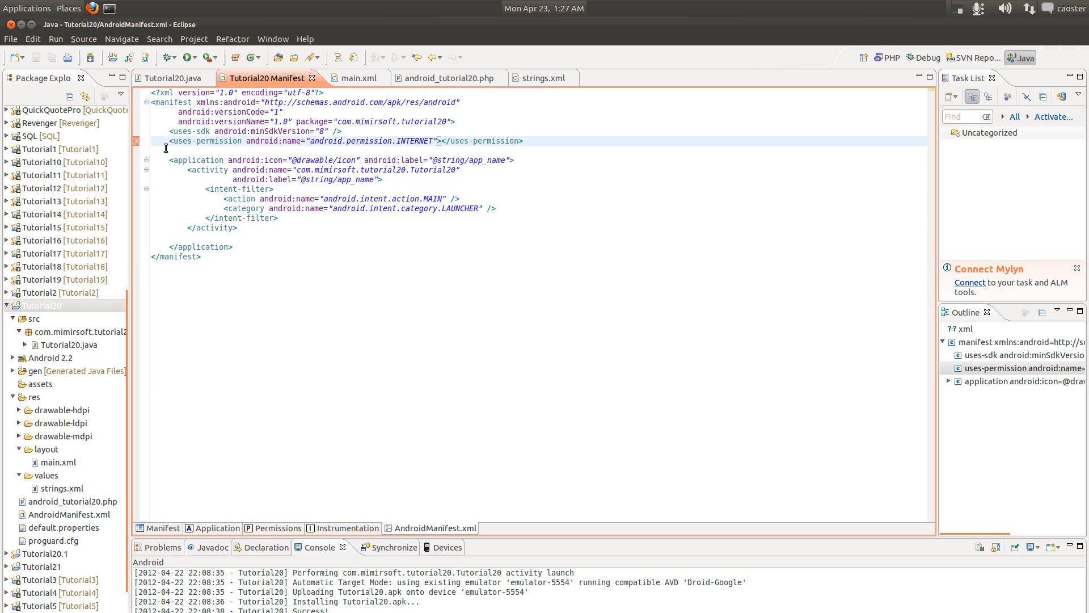
mouse_move(167, 140)
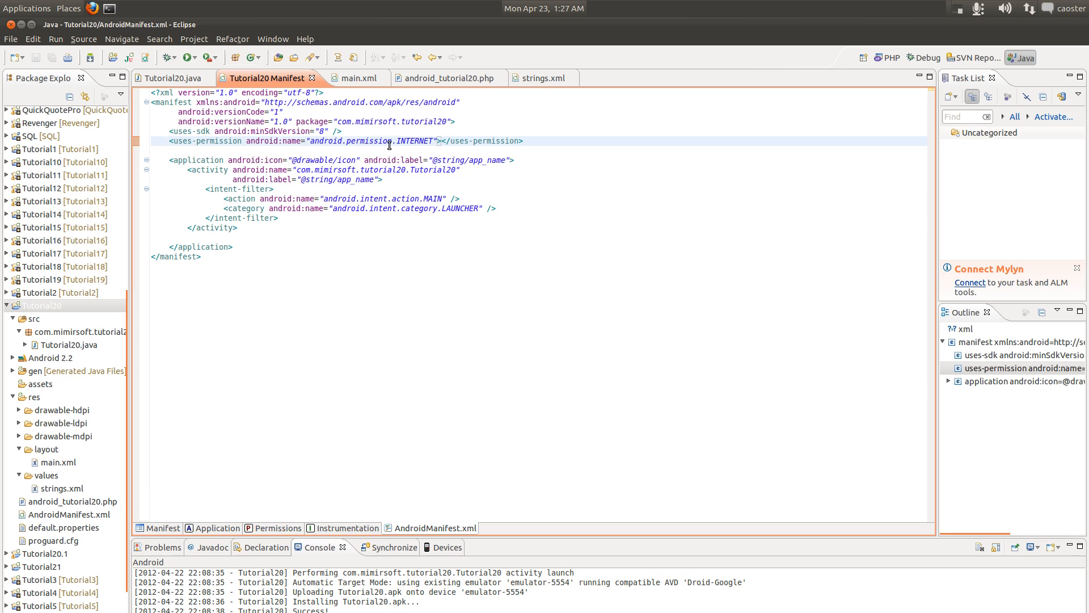
left_click(169, 78)
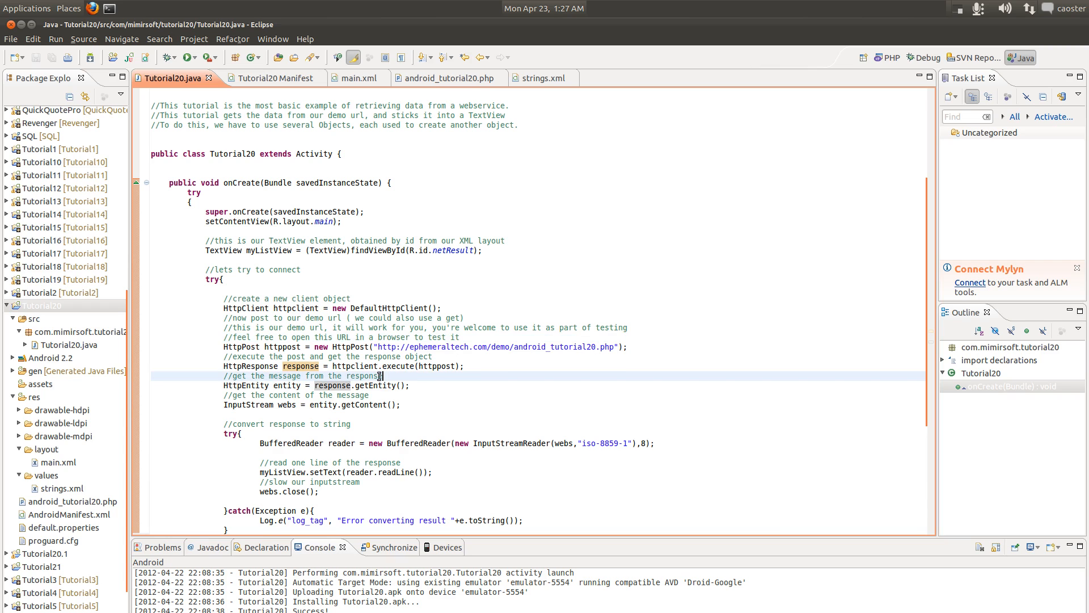
mouse_move(439, 460)
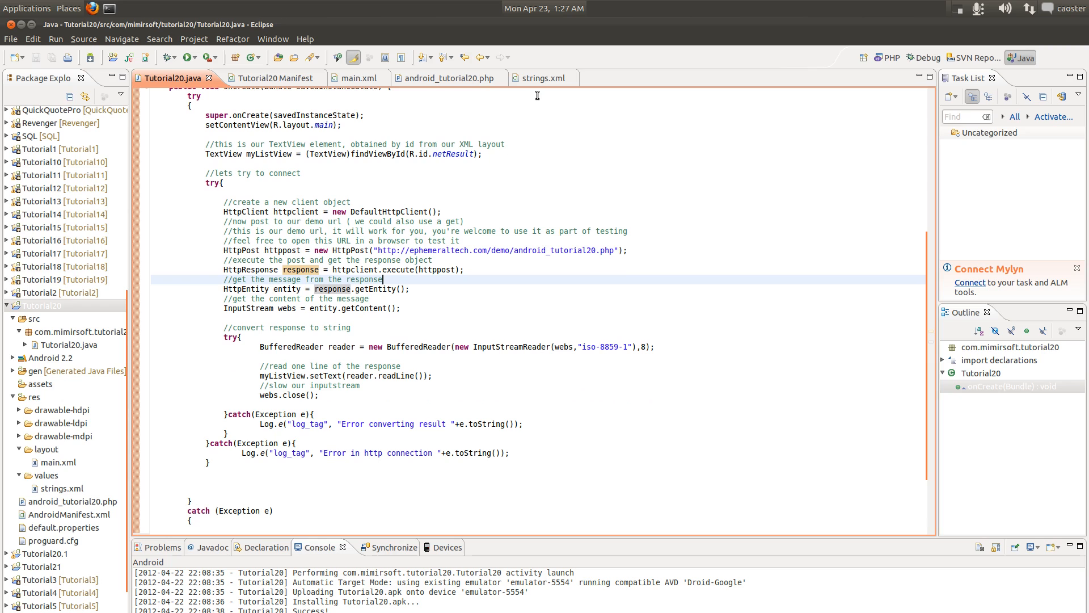
left_click(346, 78)
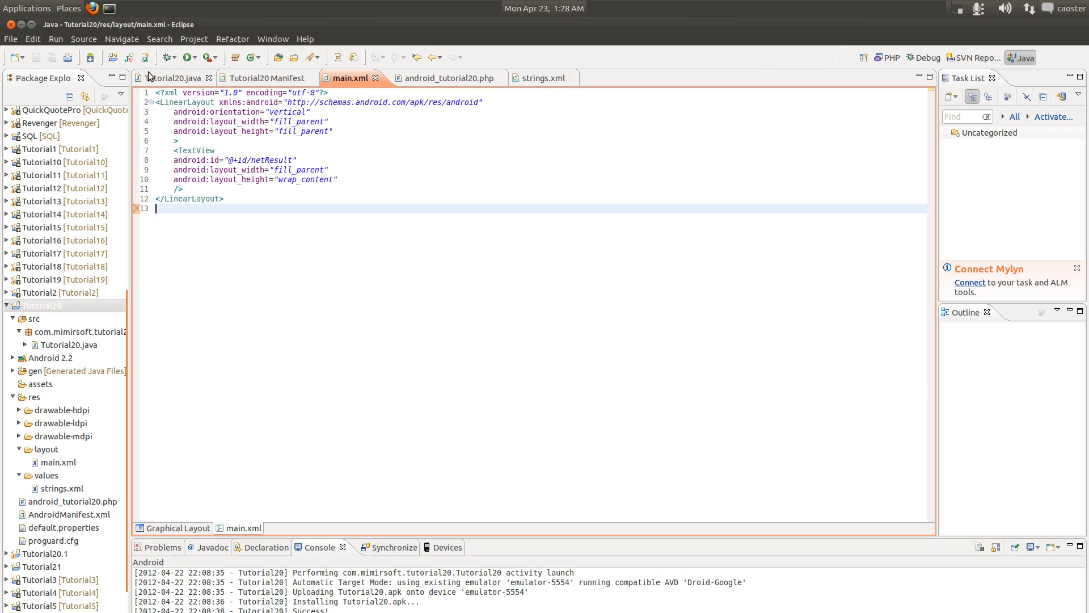
left_click(174, 77)
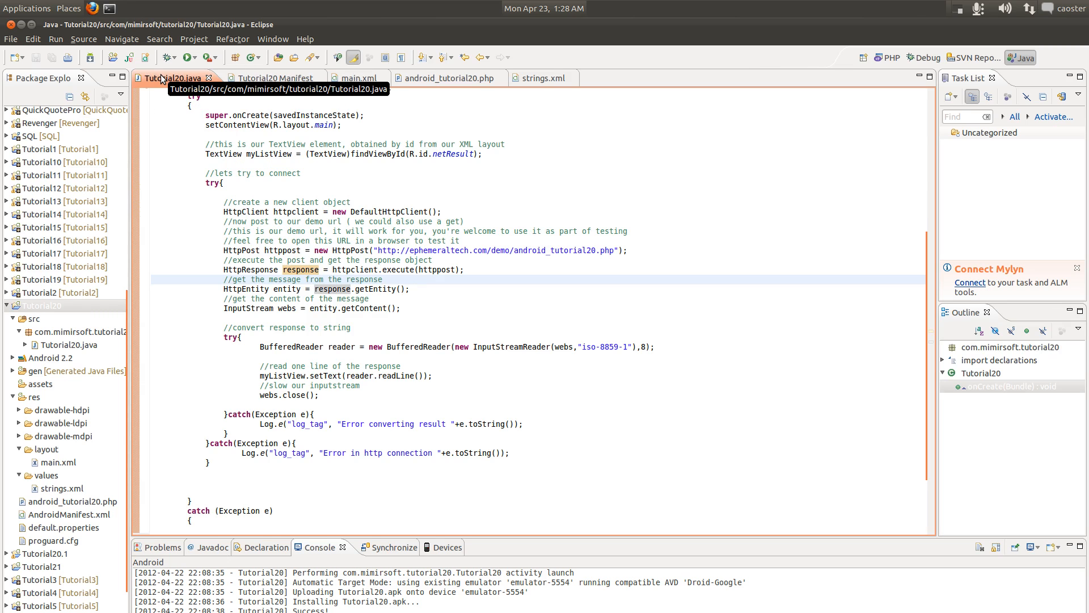